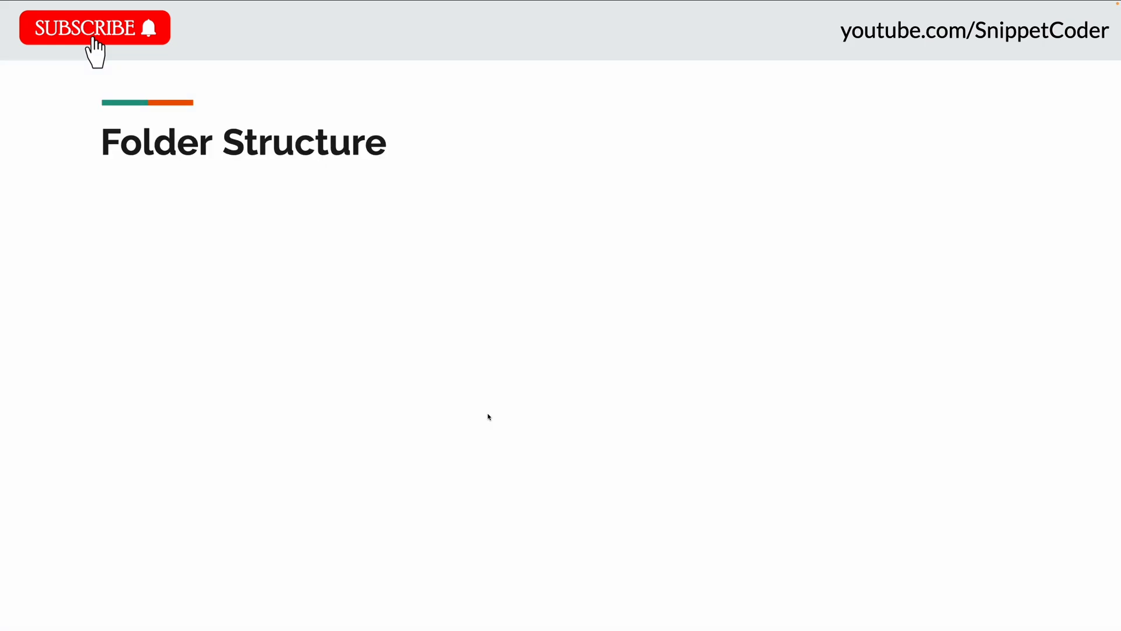
mouse_move(428, 414)
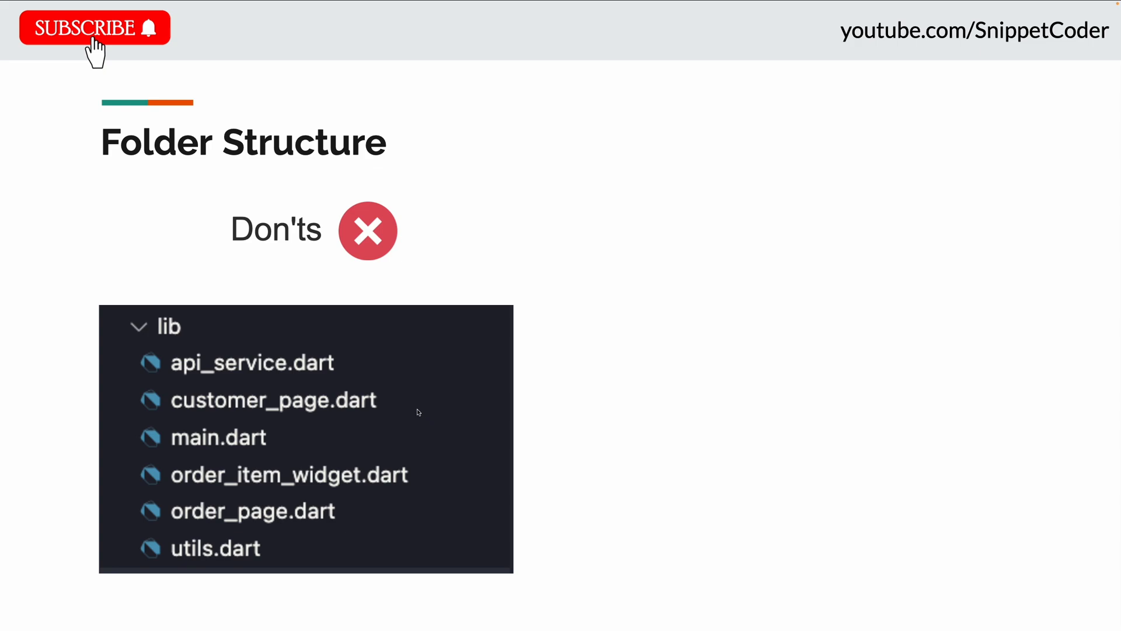
mouse_move(148, 279)
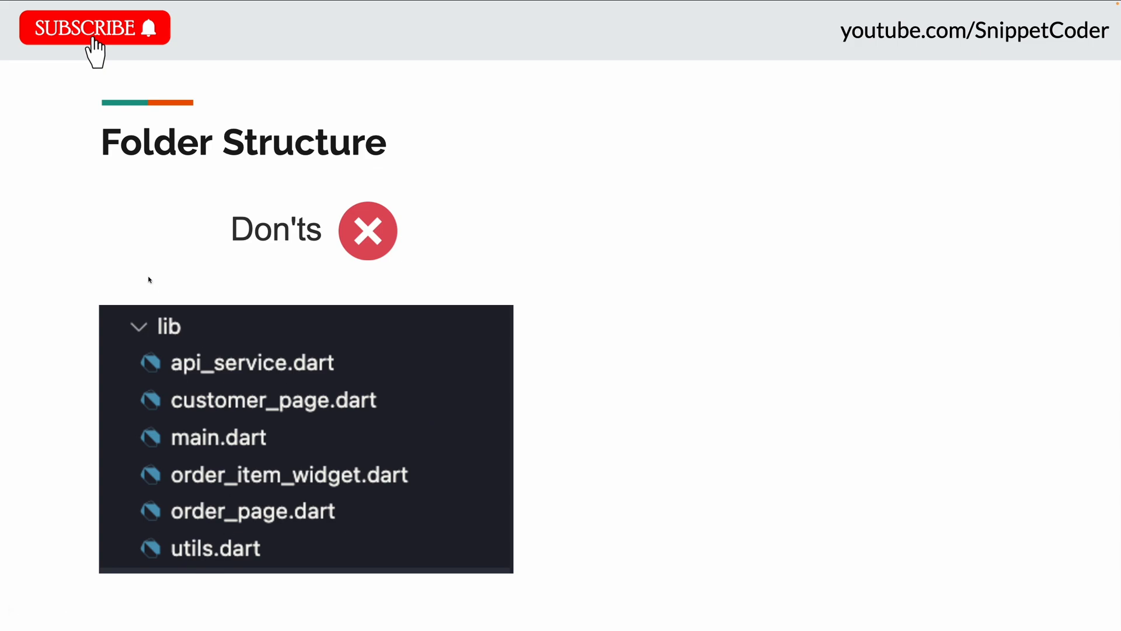
mouse_move(188, 416)
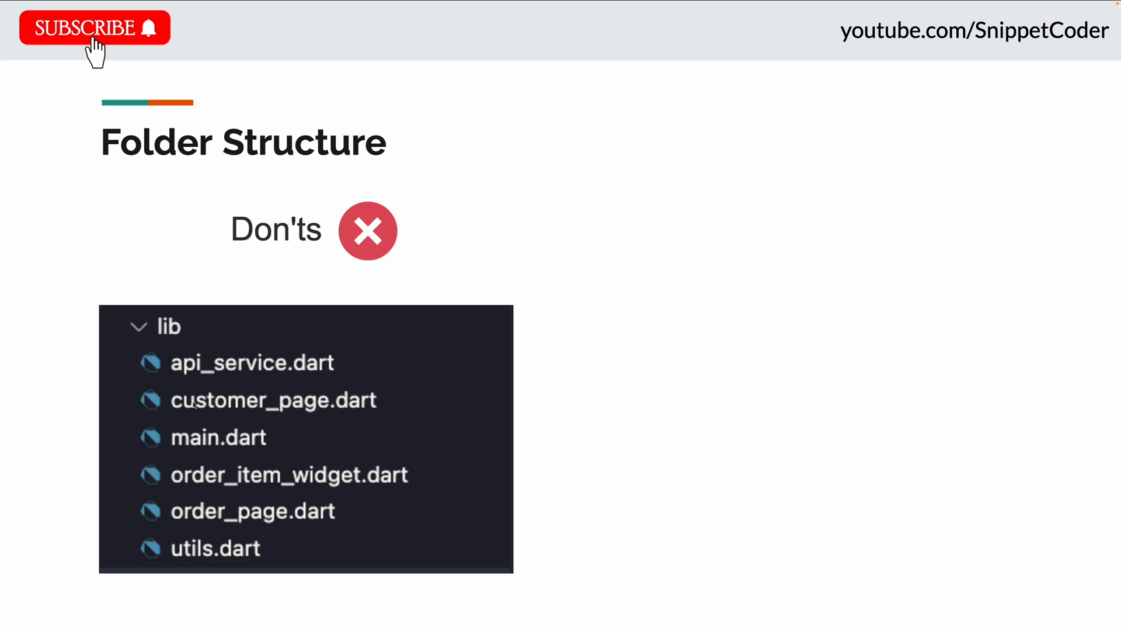
mouse_move(196, 411)
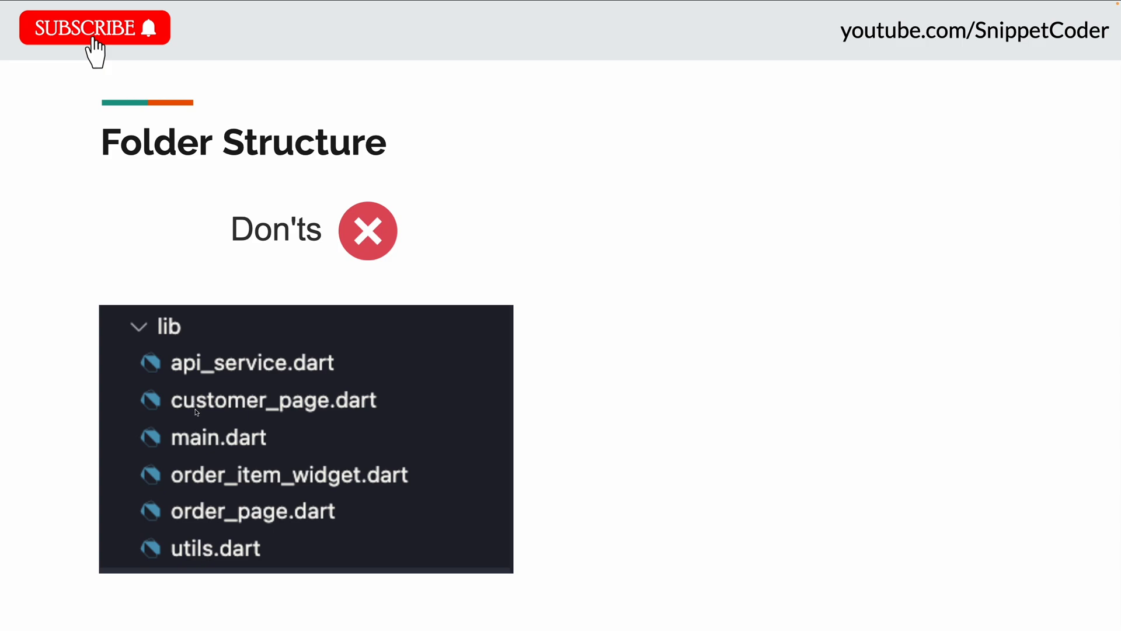
mouse_move(321, 440)
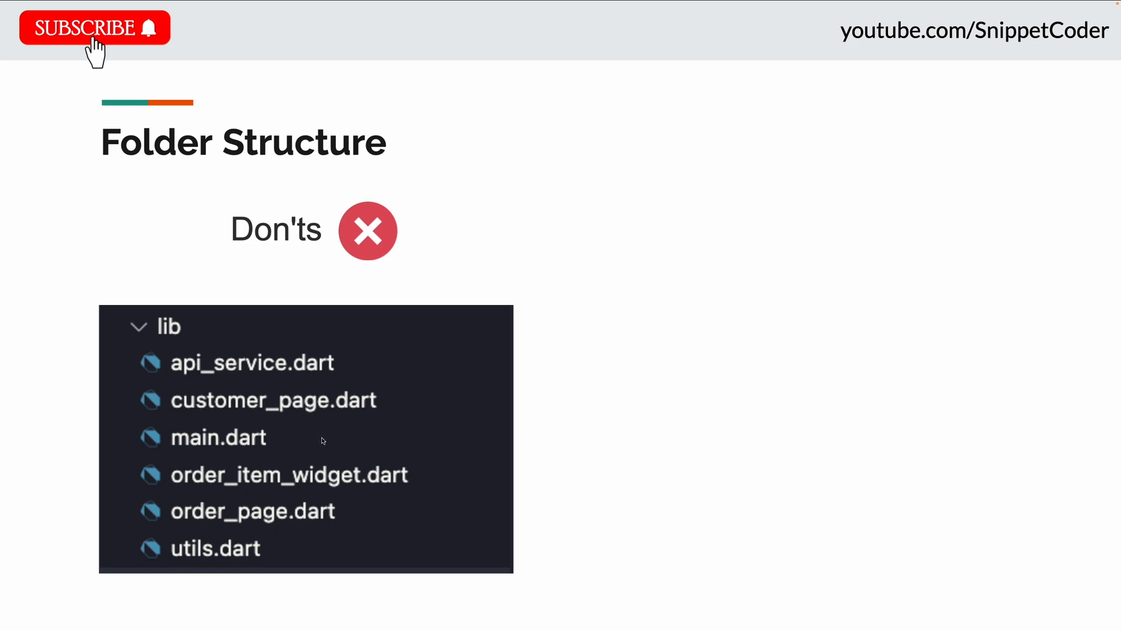
mouse_move(323, 441)
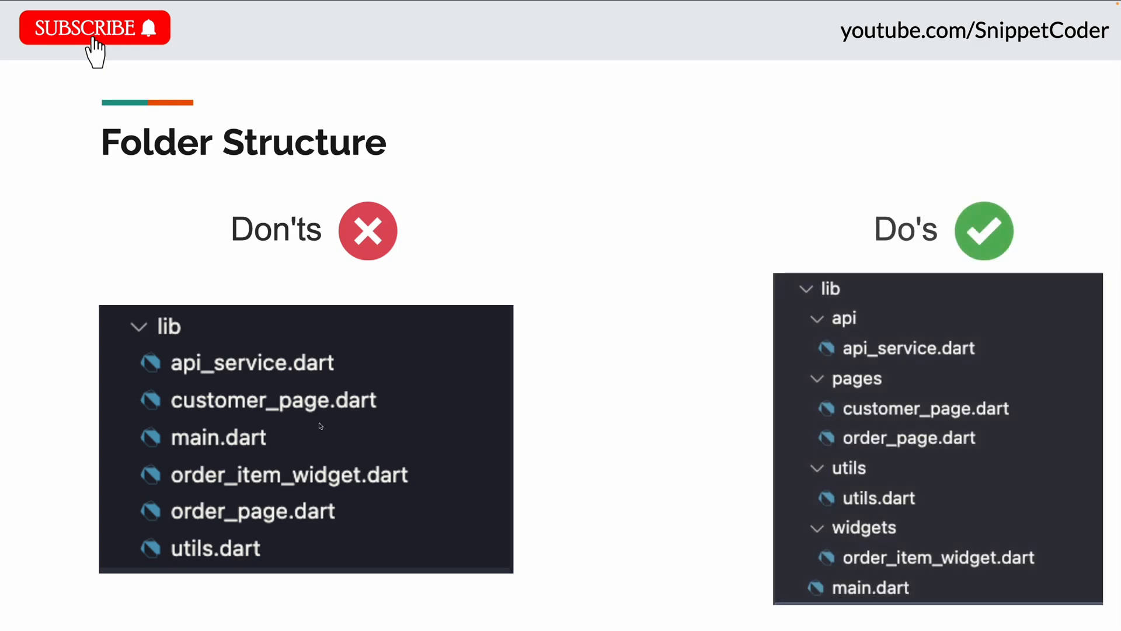
mouse_move(136, 427)
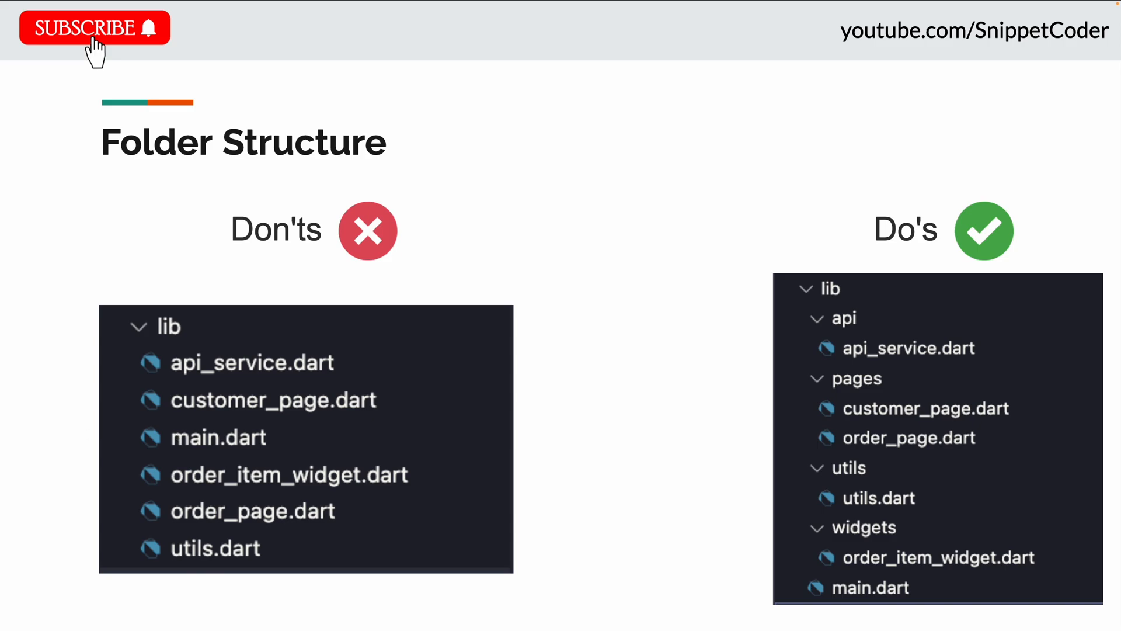
mouse_move(792, 370)
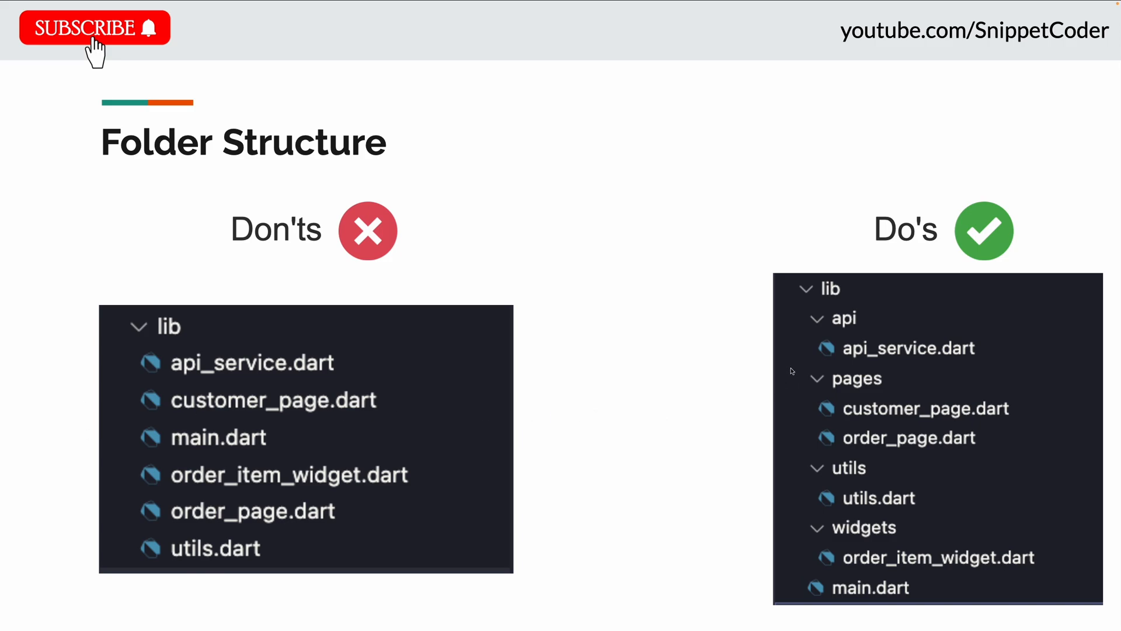
mouse_move(889, 400)
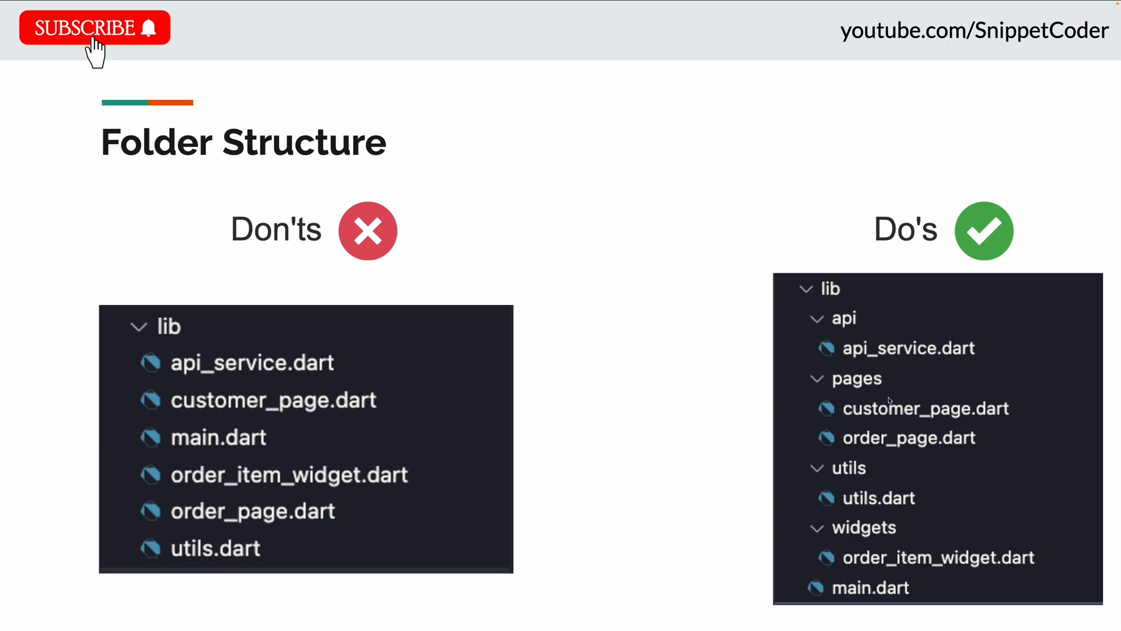
mouse_move(928, 424)
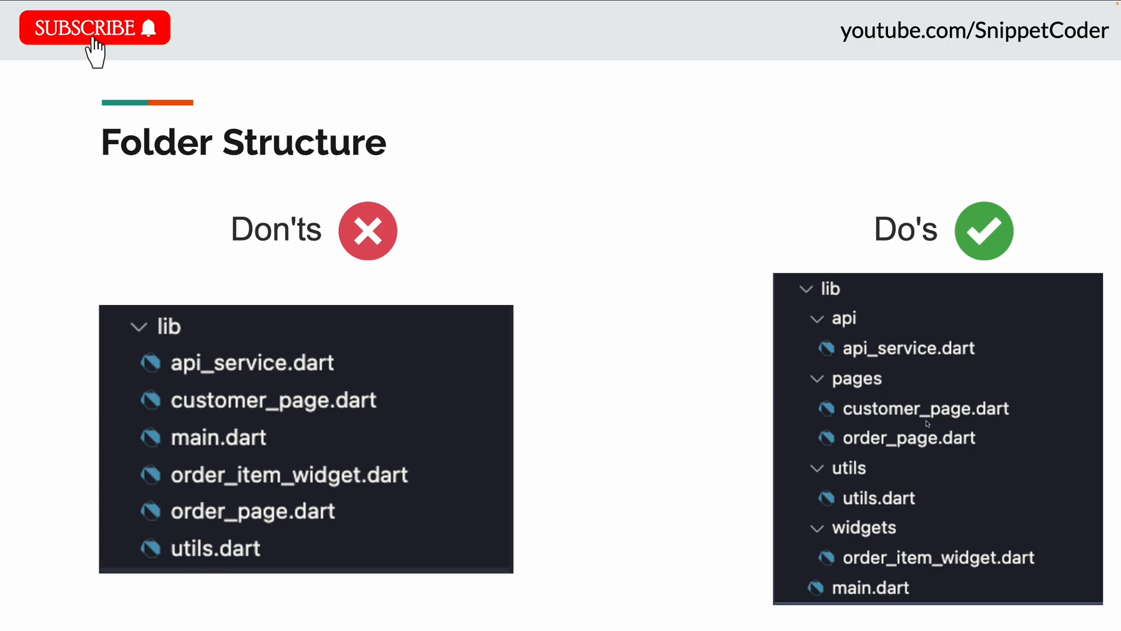
mouse_move(934, 435)
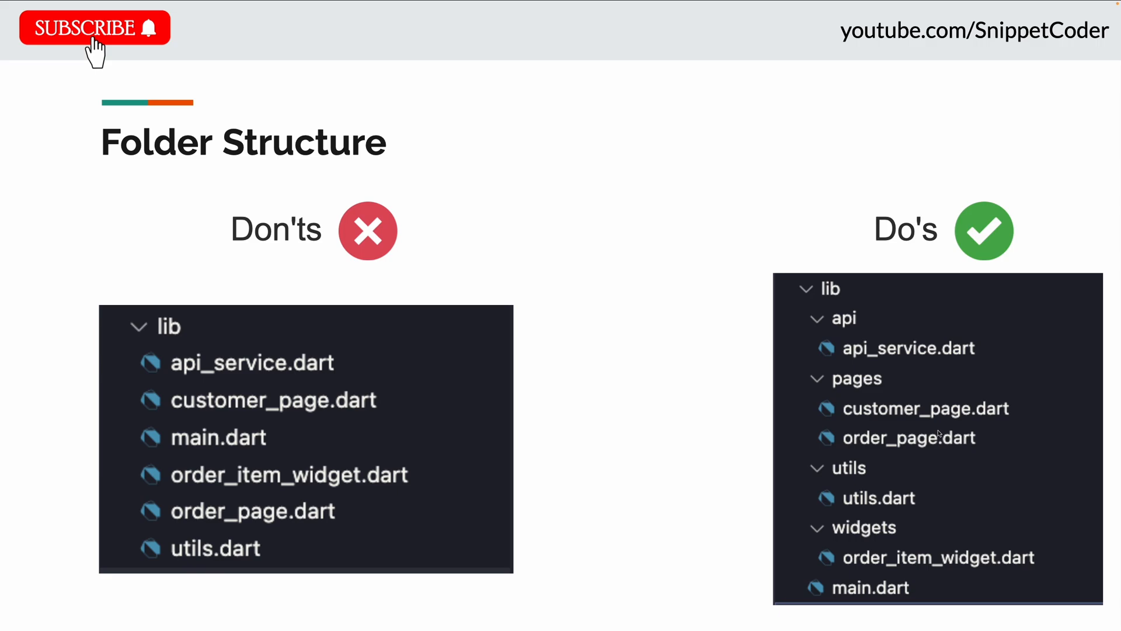
mouse_move(896, 492)
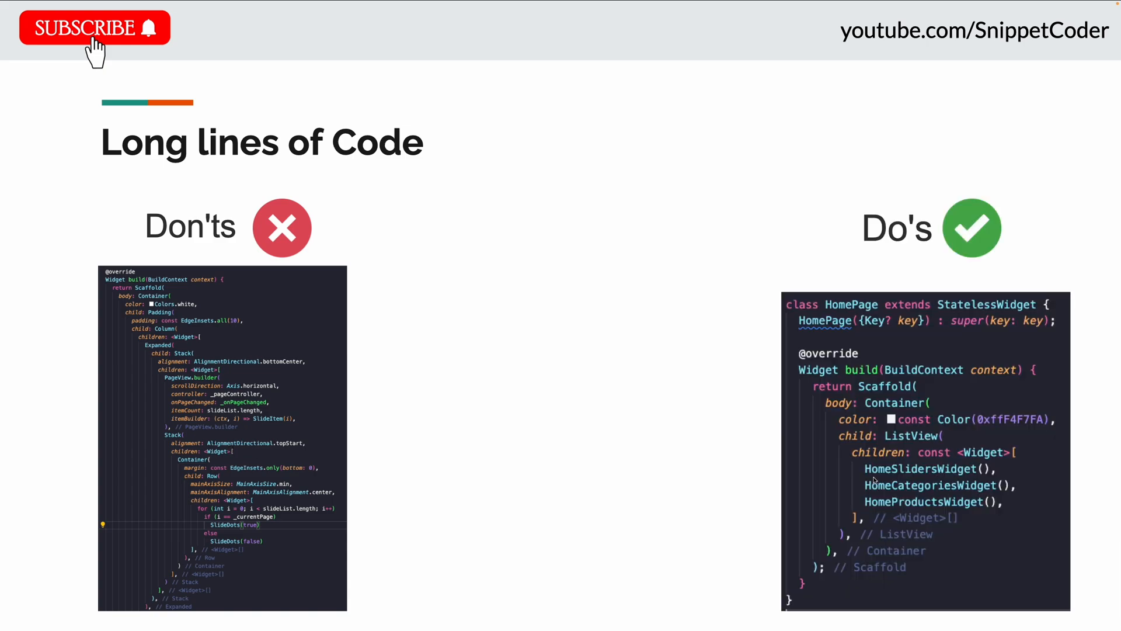
mouse_move(826, 489)
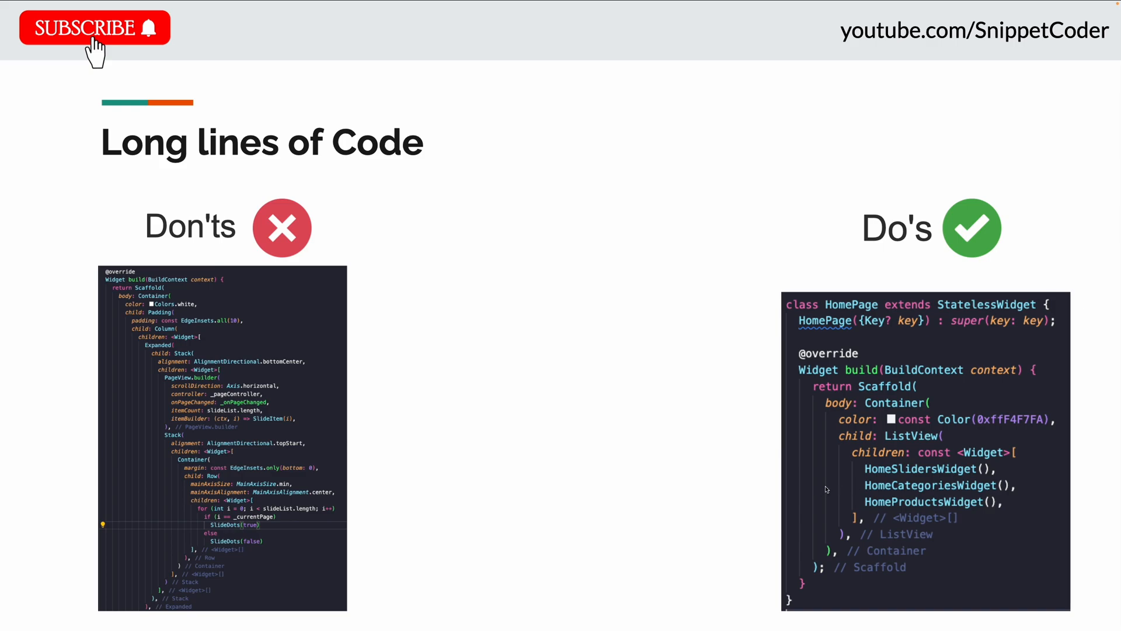
mouse_move(835, 488)
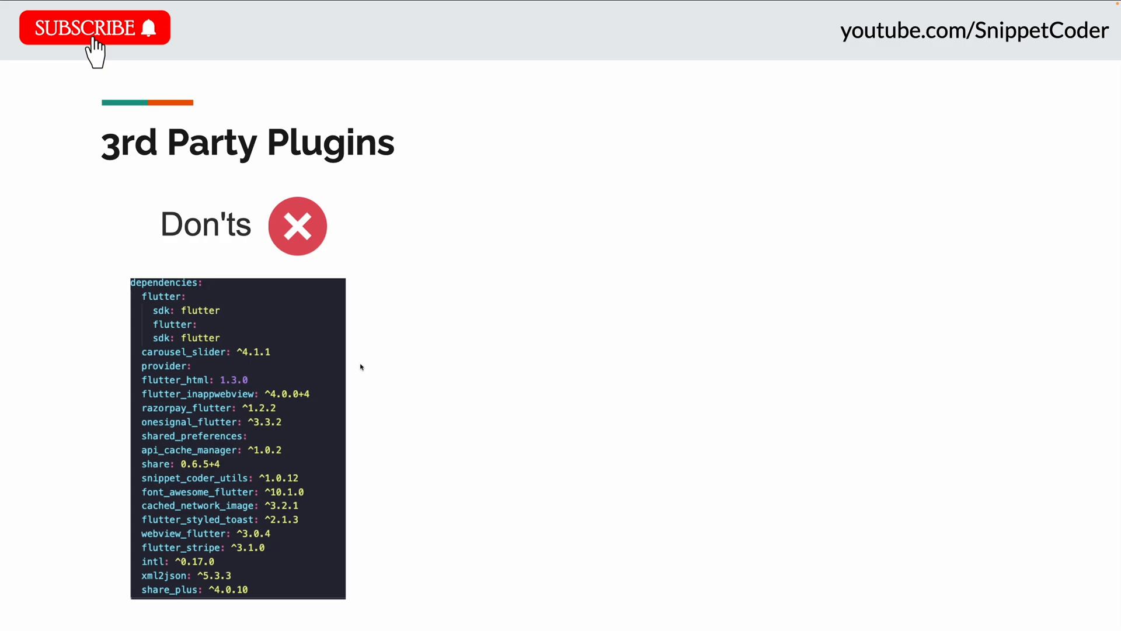
mouse_move(403, 381)
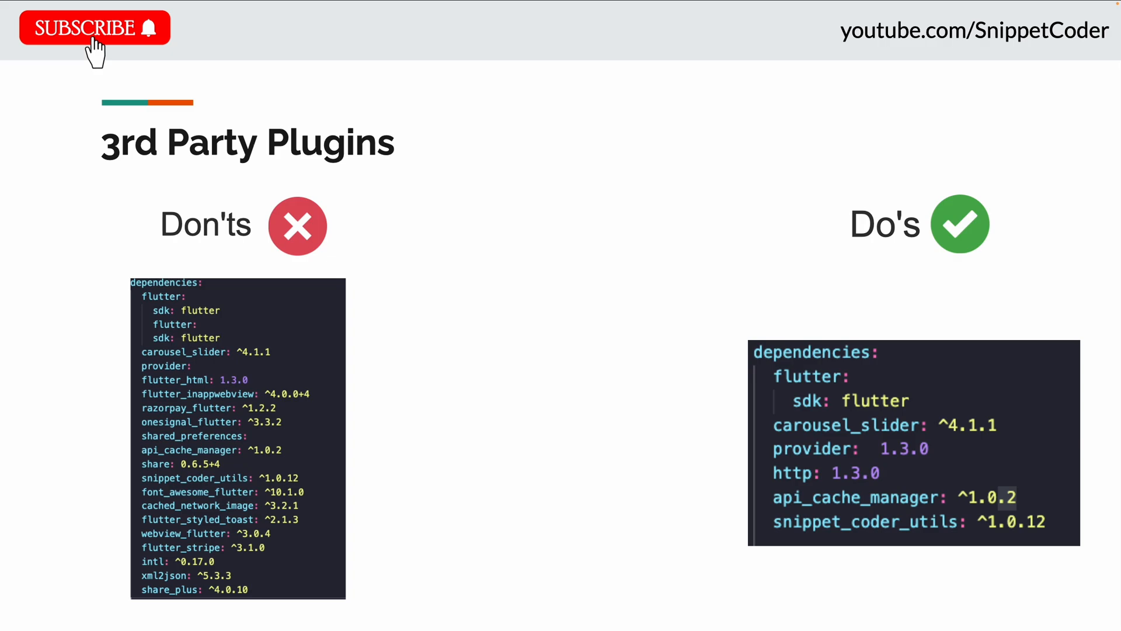
mouse_move(193, 301)
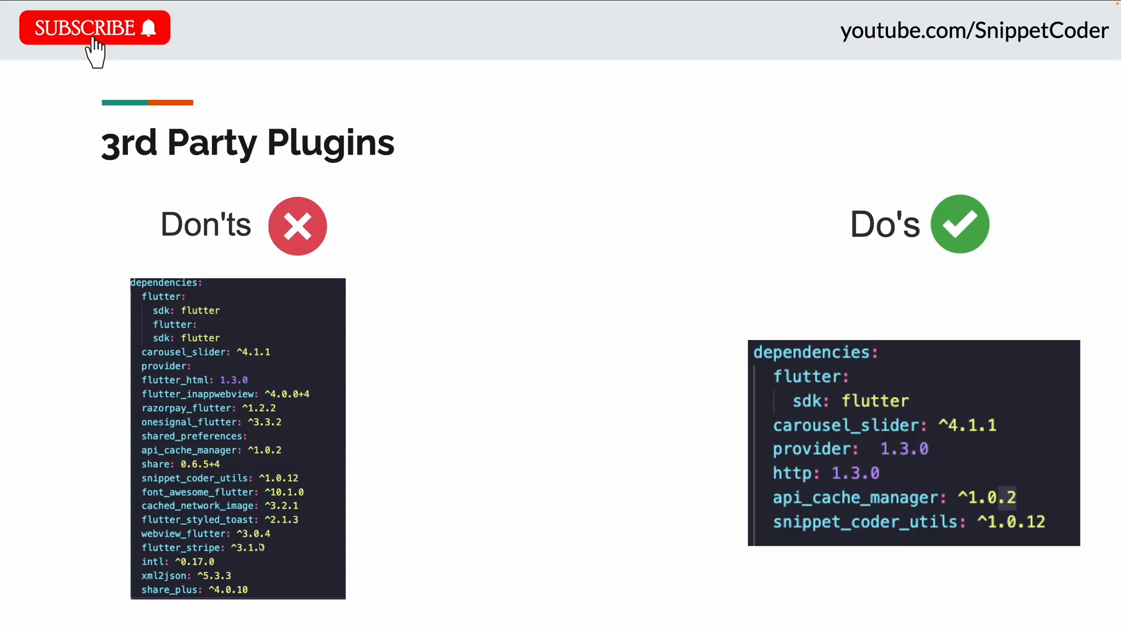
mouse_move(955, 589)
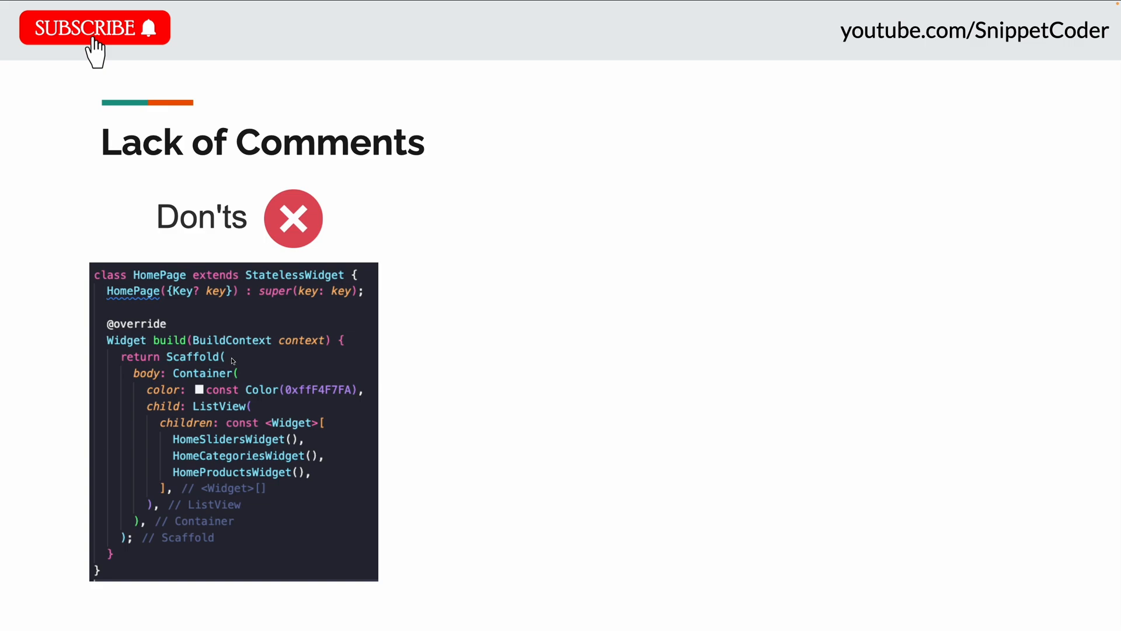
mouse_move(433, 374)
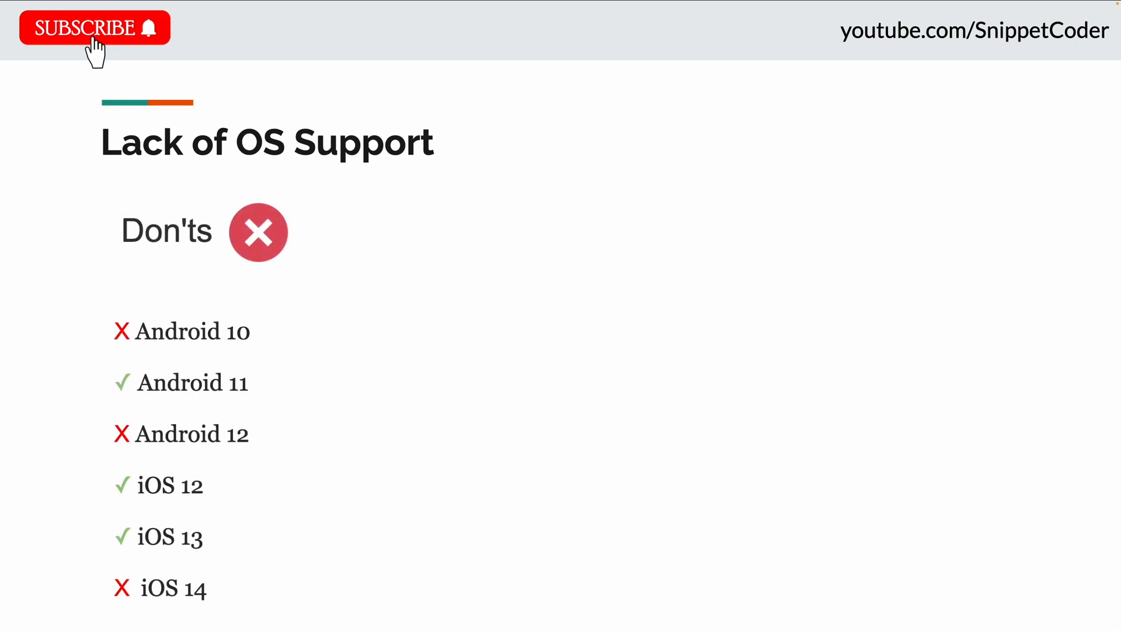
mouse_move(418, 311)
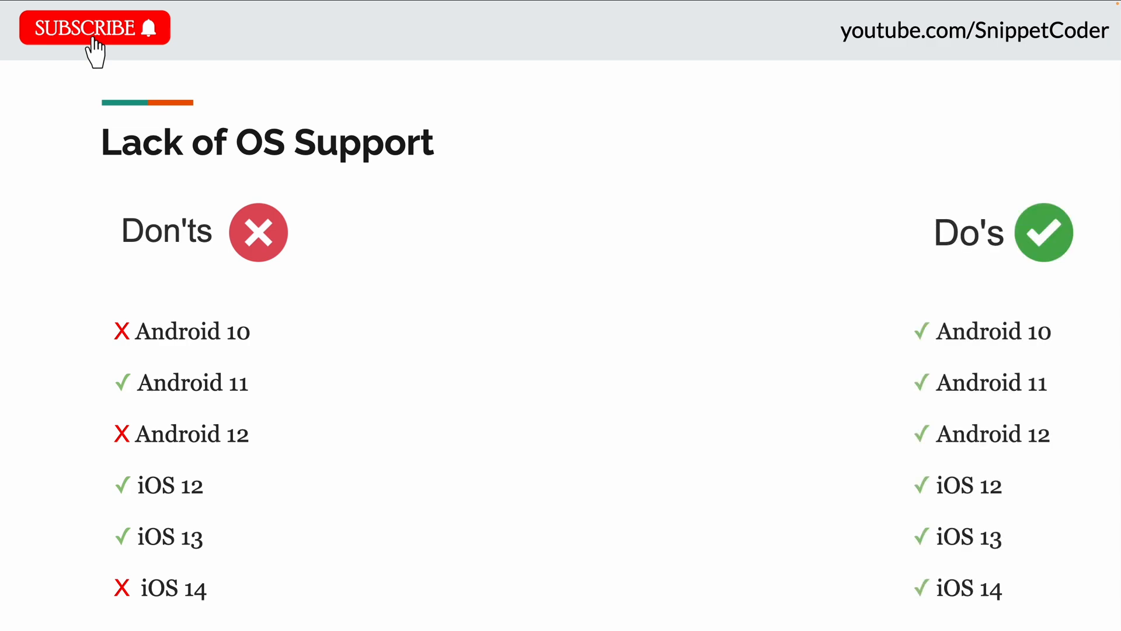
mouse_move(419, 338)
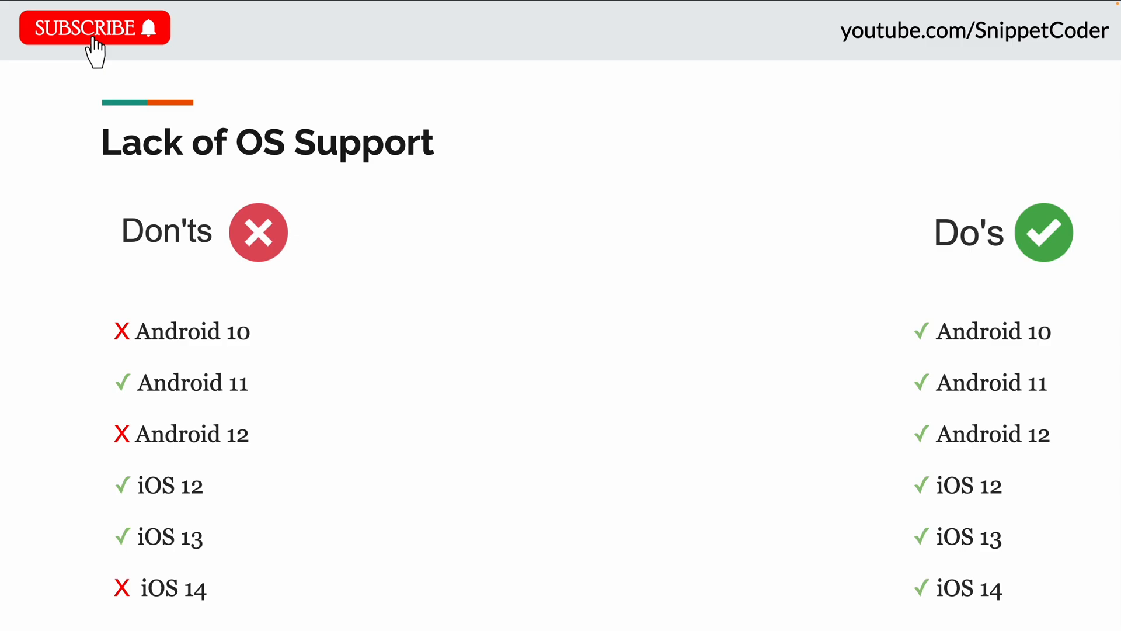
mouse_move(418, 338)
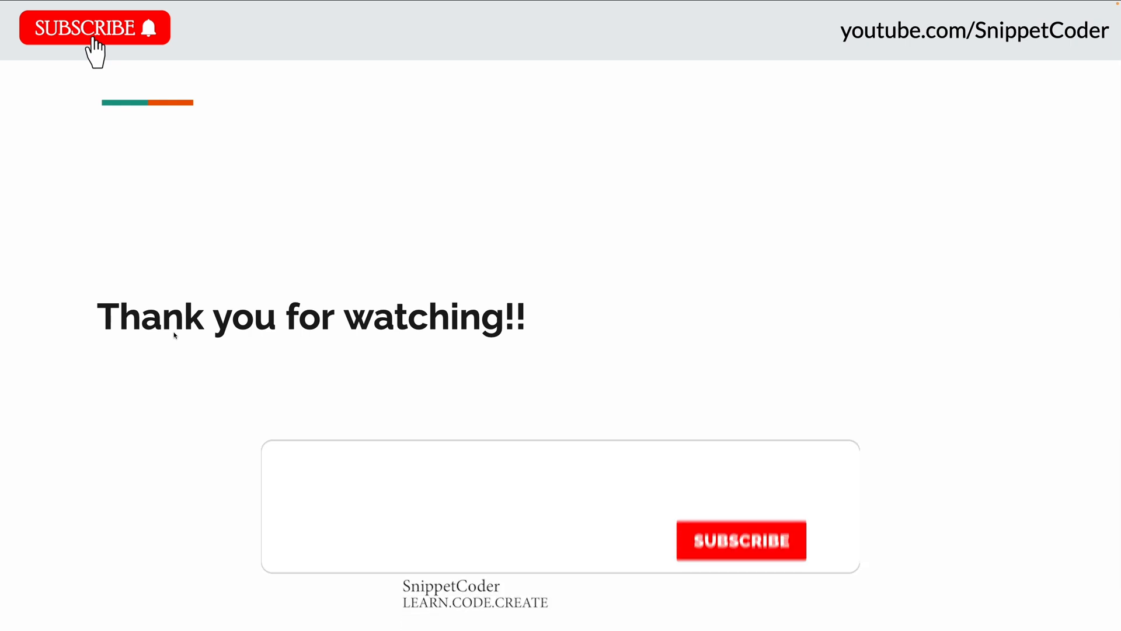
Advance to the closing 'Thank you for watching' slide with the SnippetCoder subscribe banner
click(741, 540)
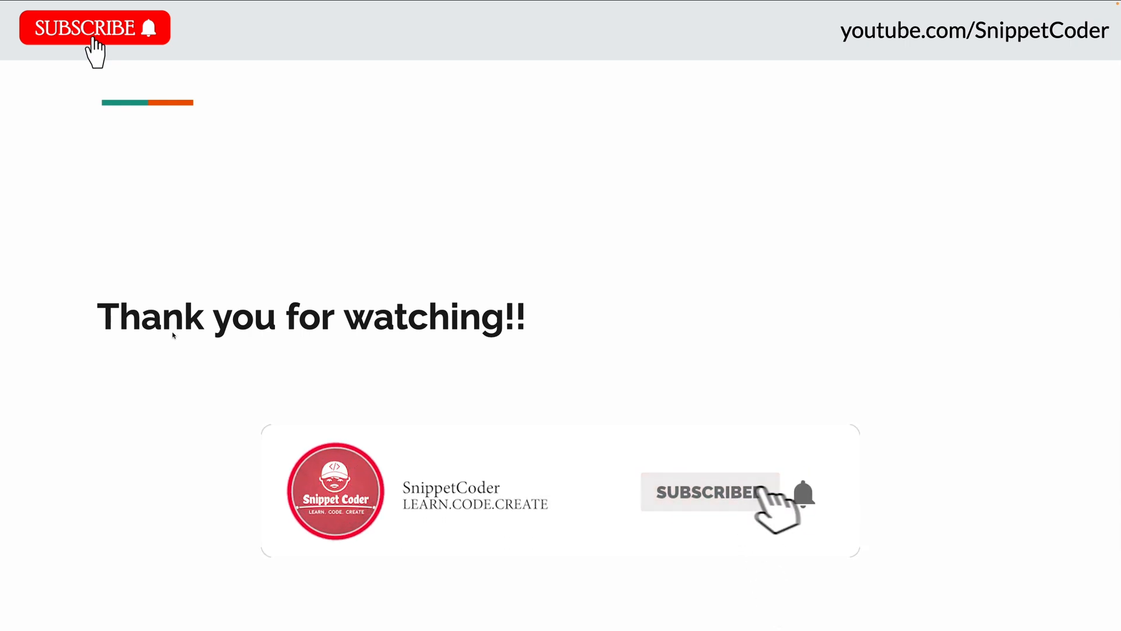